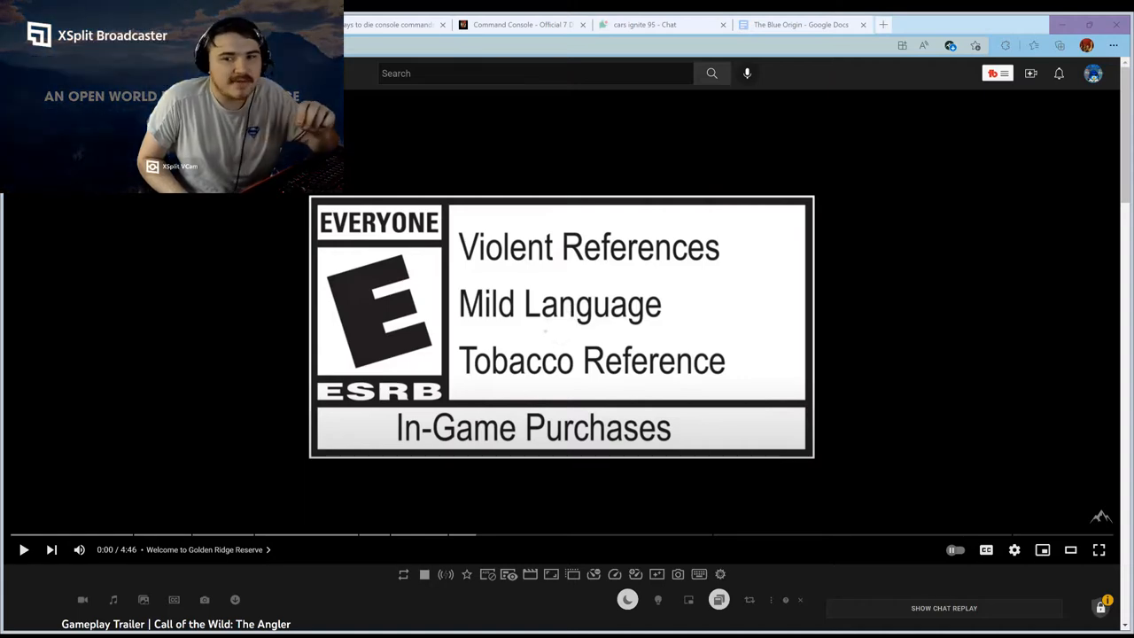
# Start the Call of the Wild: The Angler gameplay trailer playing from the beginning.
pyautogui.click(1098, 549)
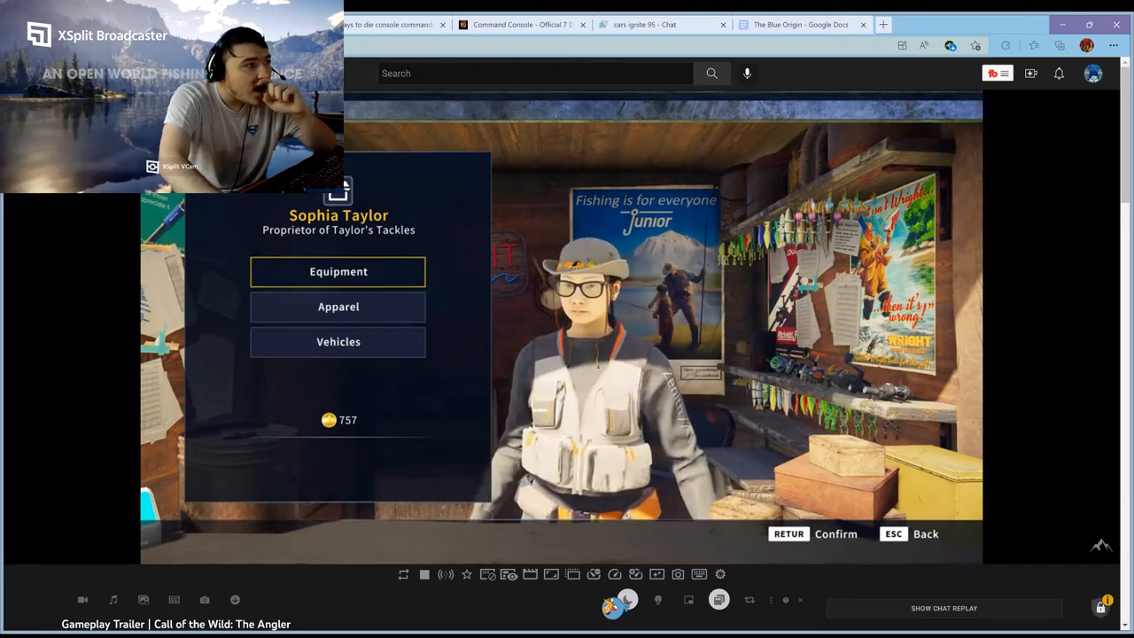
# Watch the trailer through the in-game shop's Reels and Lures tabs with Crankbait prices.
pyautogui.click(337, 271)
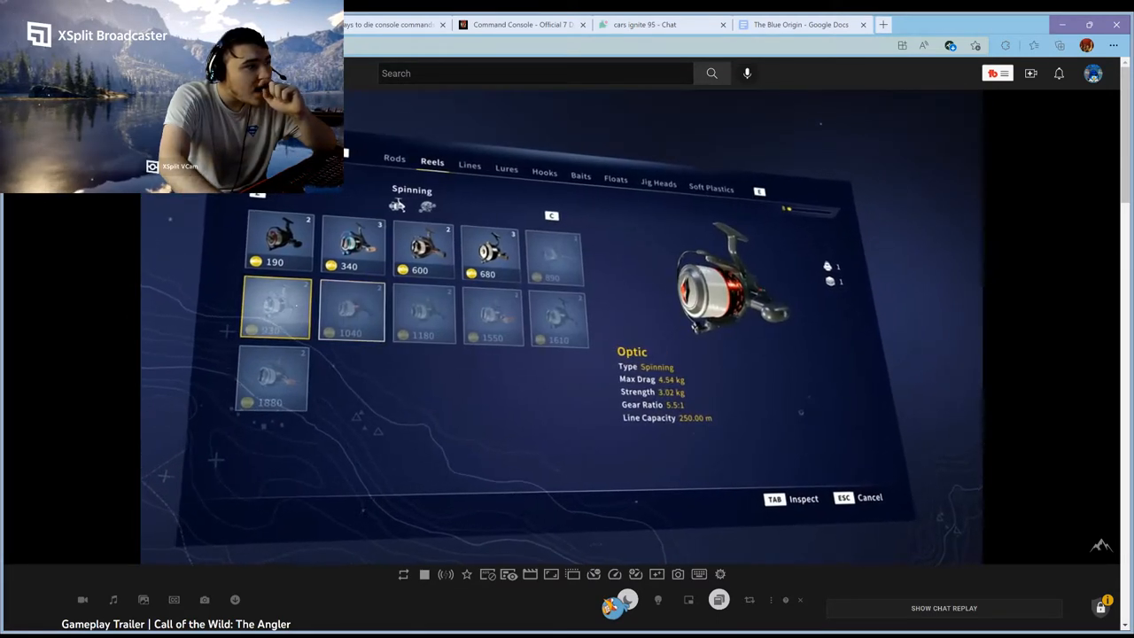
pyautogui.click(500, 166)
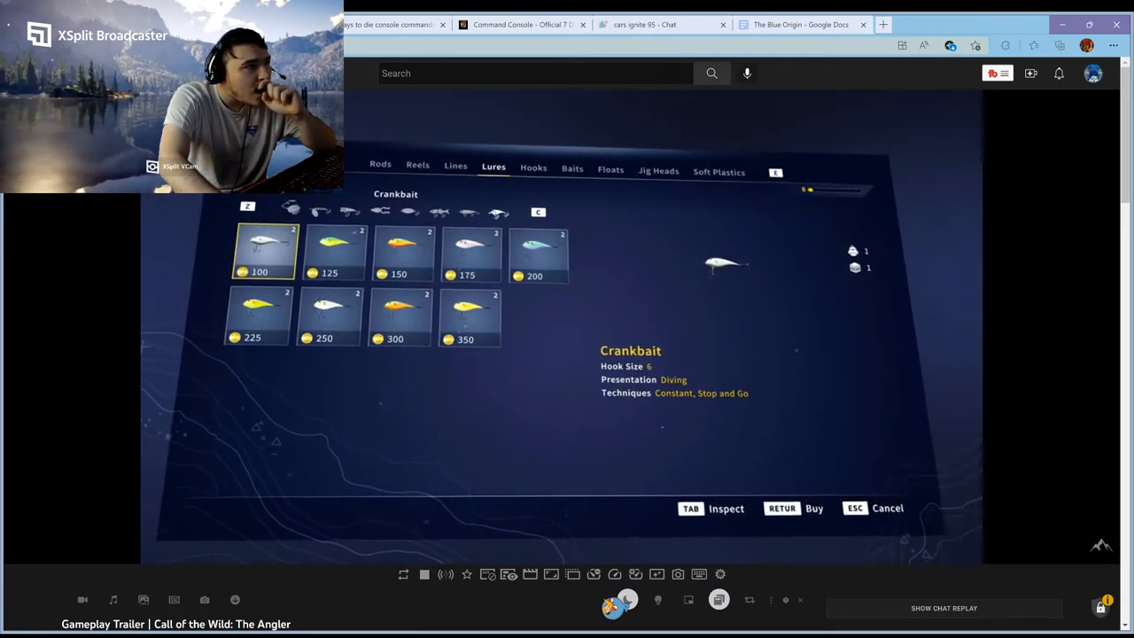
pyautogui.click(451, 168)
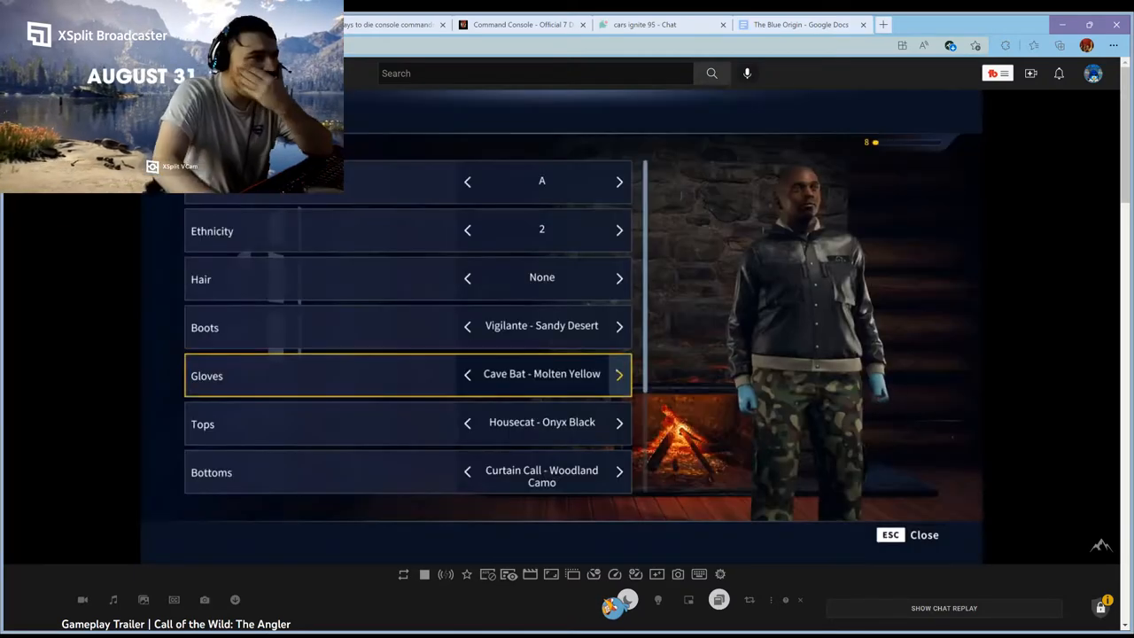
# Watch the character customisation scene with the outfit changed and character rotated to -72.
pyautogui.click(620, 372)
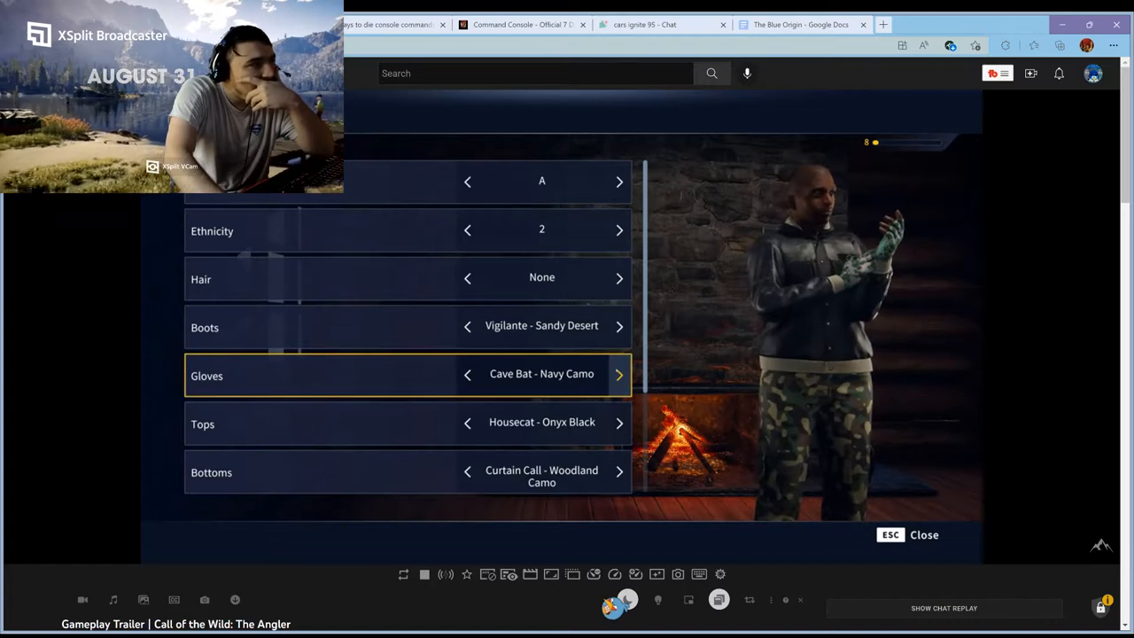
pyautogui.click(620, 372)
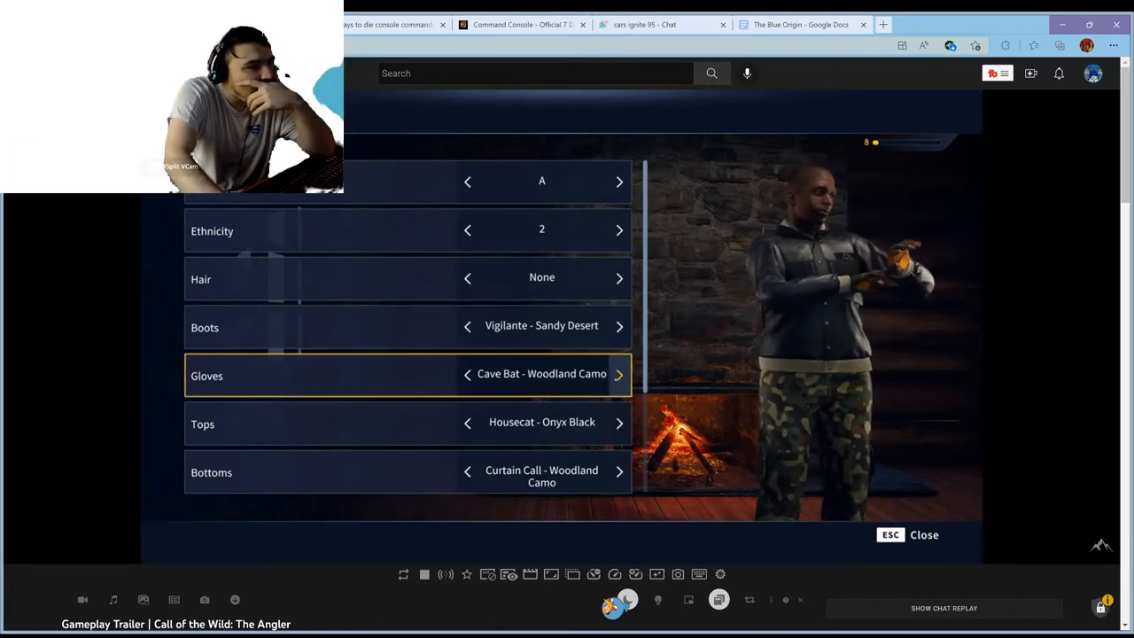
pyautogui.scroll(-3)
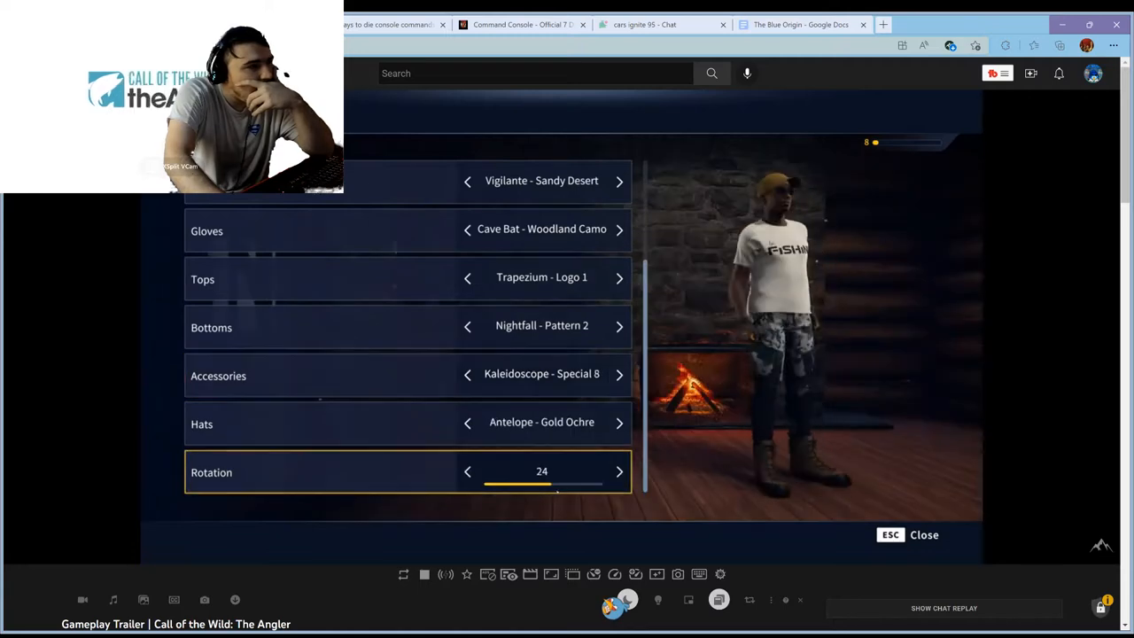
pyautogui.click(467, 471)
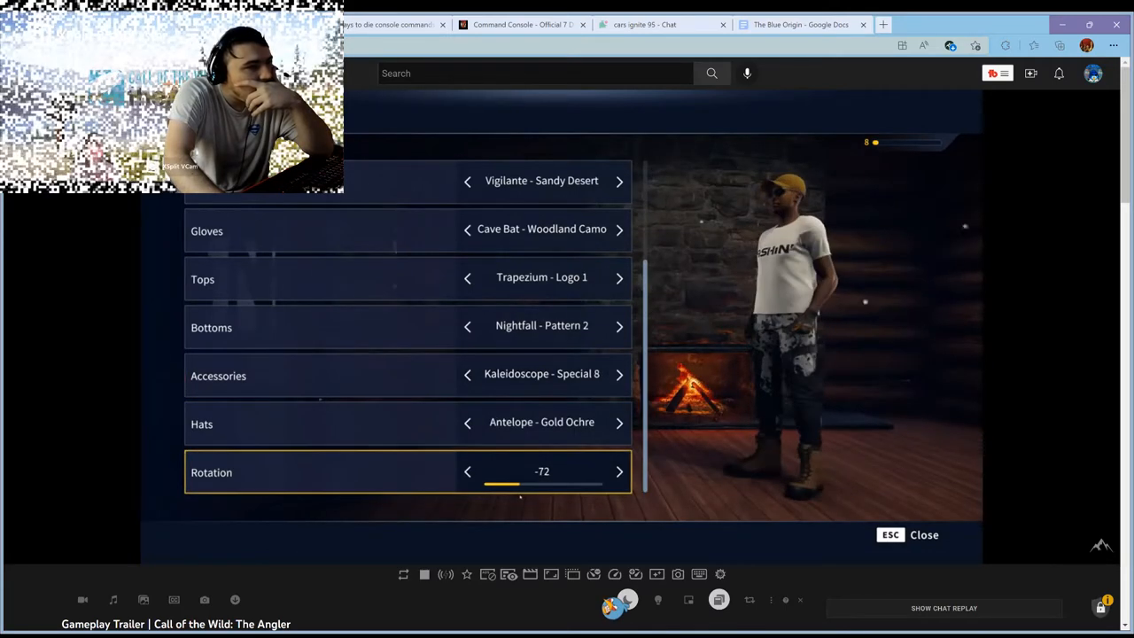